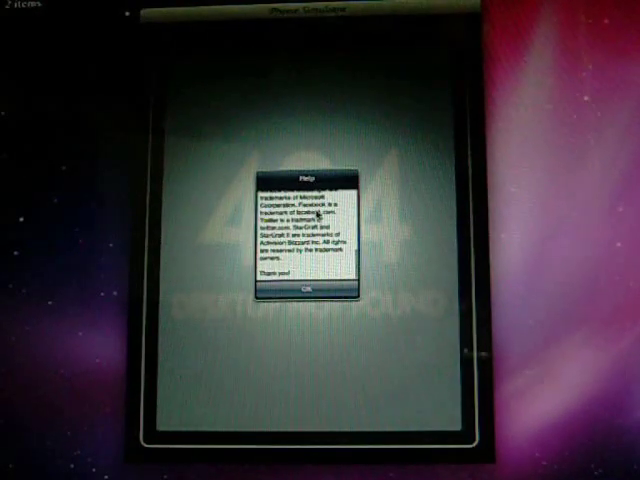
- Dismiss the Help notice with OK and browse the widget list before closing it
{"action": "left_click", "coordinate": [306, 288]}
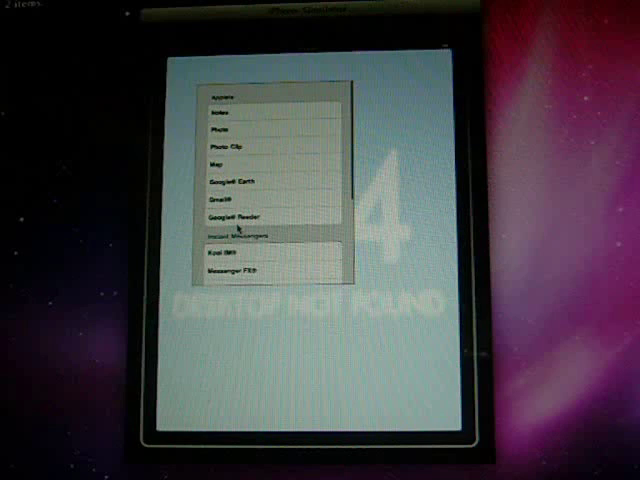
{"action": "scroll", "scroll_direction": "down", "scroll_amount": 3}
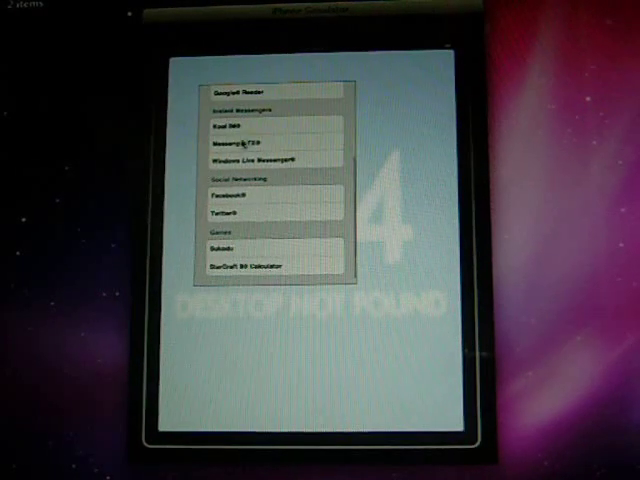
{"action": "left_click", "coordinate": [276, 164]}
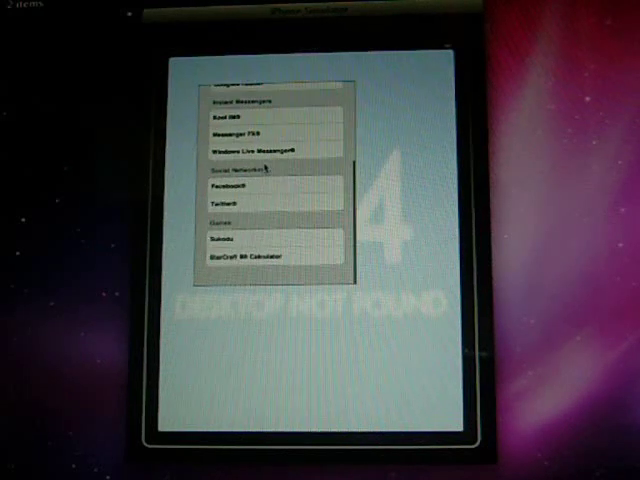
{"action": "scroll", "scroll_direction": "up", "scroll_amount": 3}
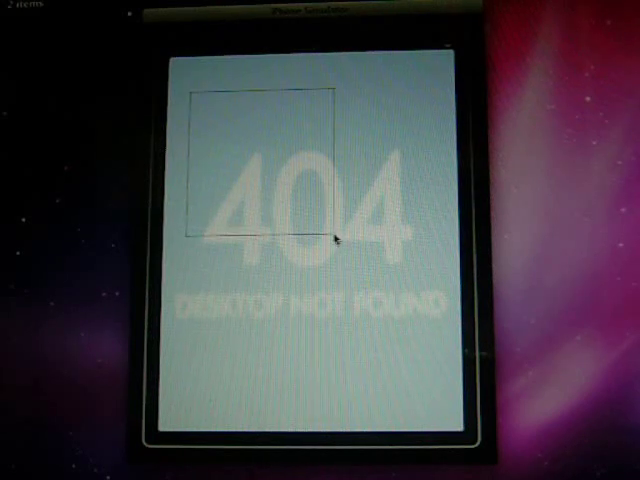
- Create a Notes widget window in the rectangle drawn at the desktop's upper left
{"action": "left_click", "coordinate": [256, 160]}
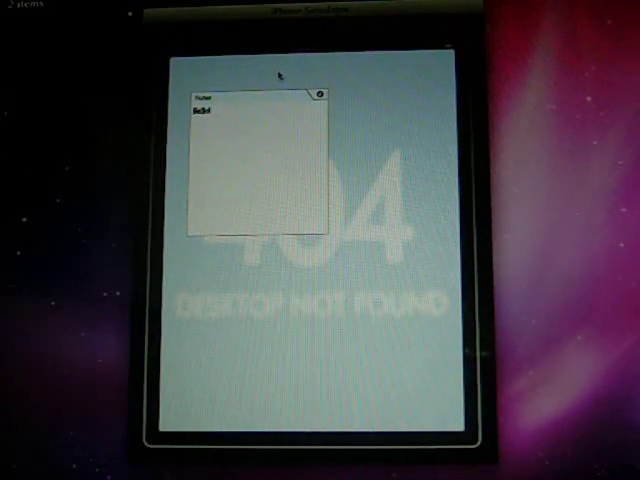
- Add a Photo widget showing a Saved Photos ink-splatter image, then close it
{"action": "left_click", "coordinate": [316, 92]}
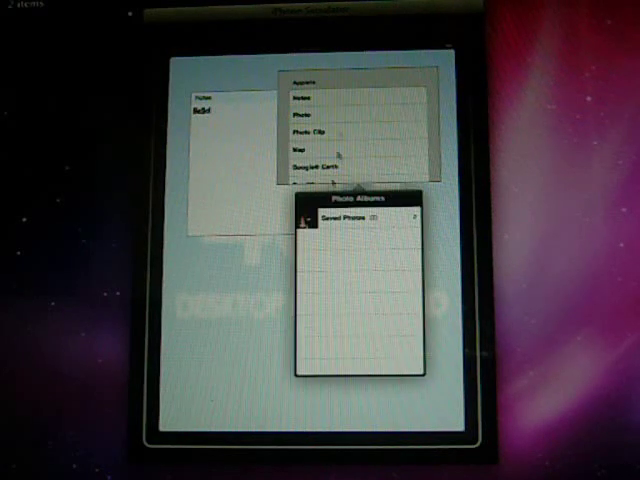
{"action": "left_click", "coordinate": [344, 214]}
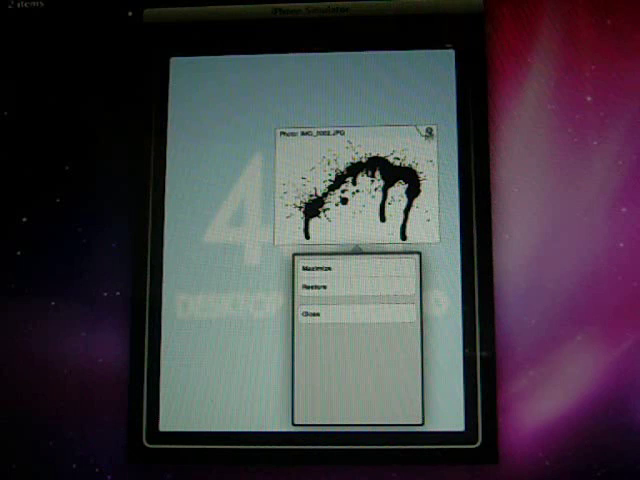
{"action": "left_click", "coordinate": [314, 314]}
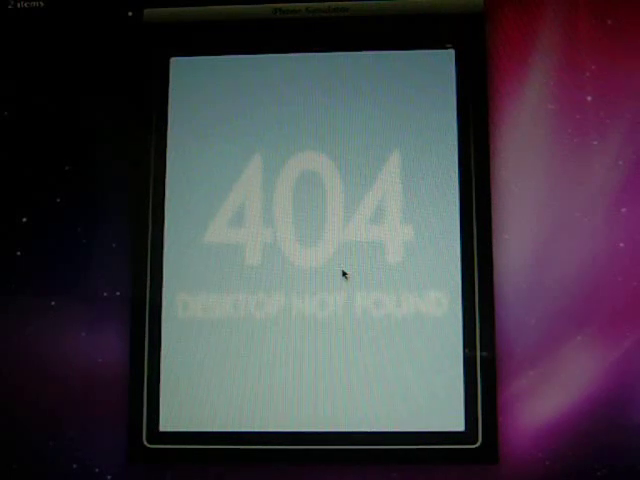
{"action": "mouse_move", "coordinate": [244, 176]}
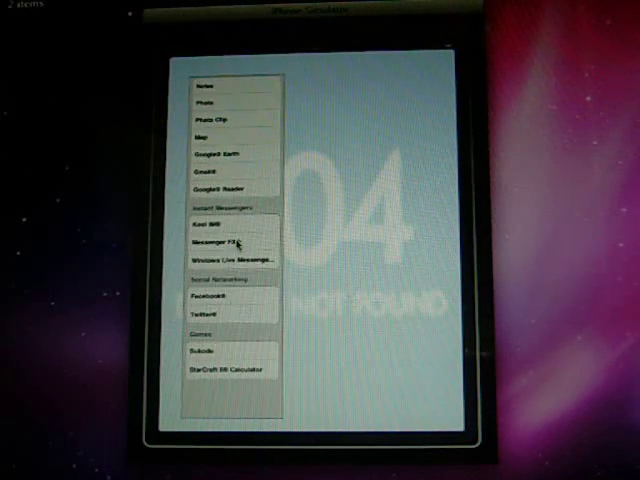
- Add a Windows Live Messenger contact-list widget beside the Facebook news feed
{"action": "left_click", "coordinate": [230, 258]}
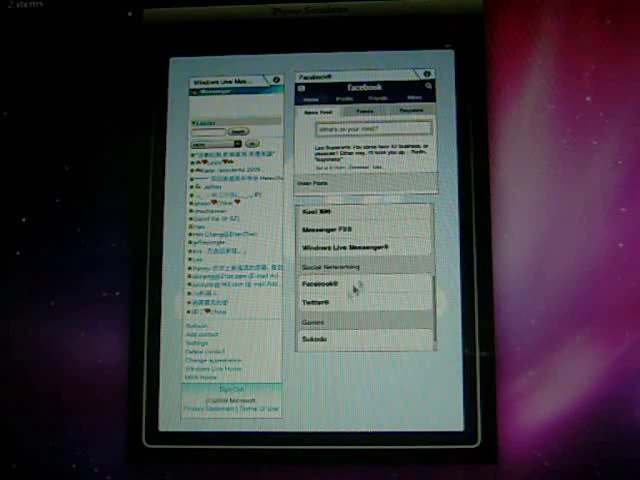
- Add a Twitter widget from Social Networking below the Facebook window
{"action": "left_click", "coordinate": [320, 302]}
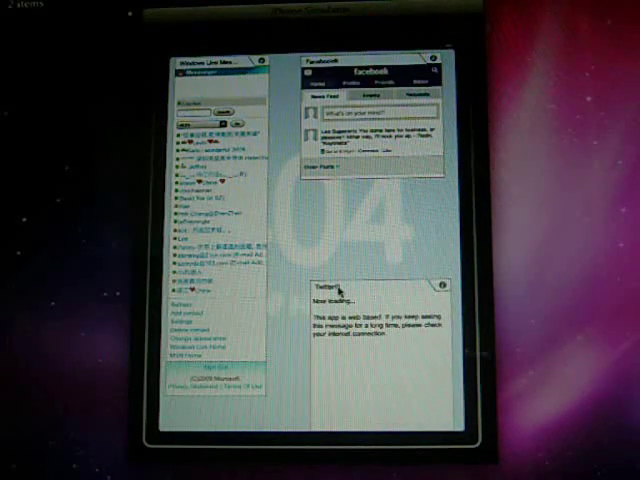
{"action": "mouse_move", "coordinate": [396, 230]}
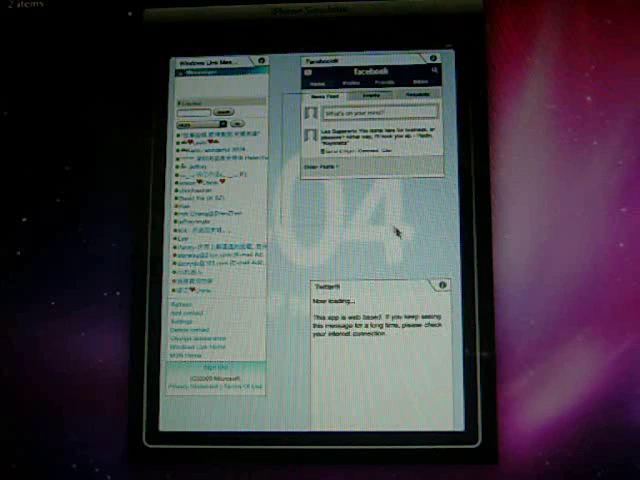